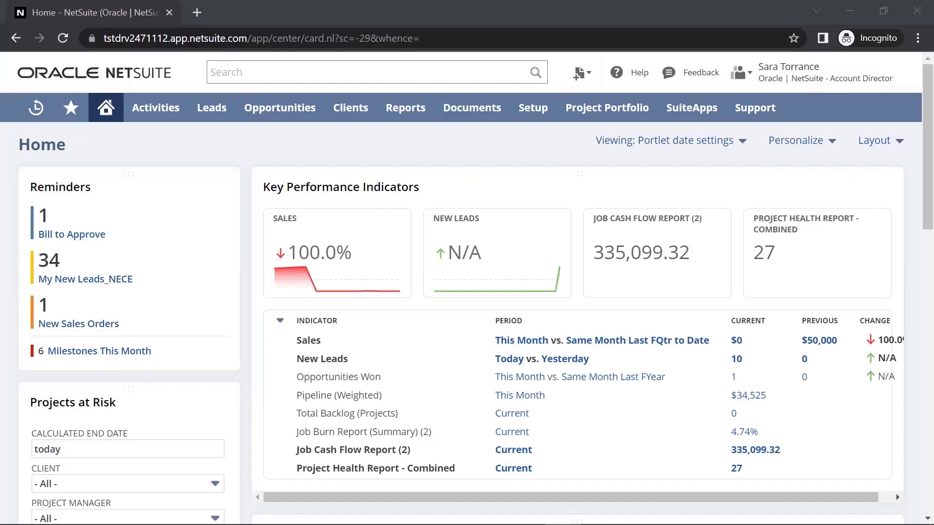
pyautogui.moveTo(85, 279)
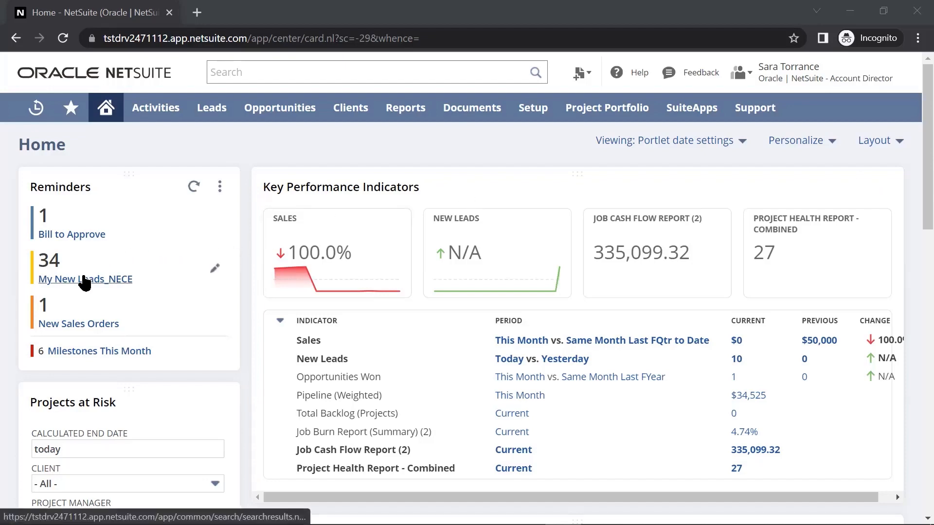
# Step: Open the My New Leads_NECE saved search results from the Home dashboard reminder
pyautogui.click(85, 279)
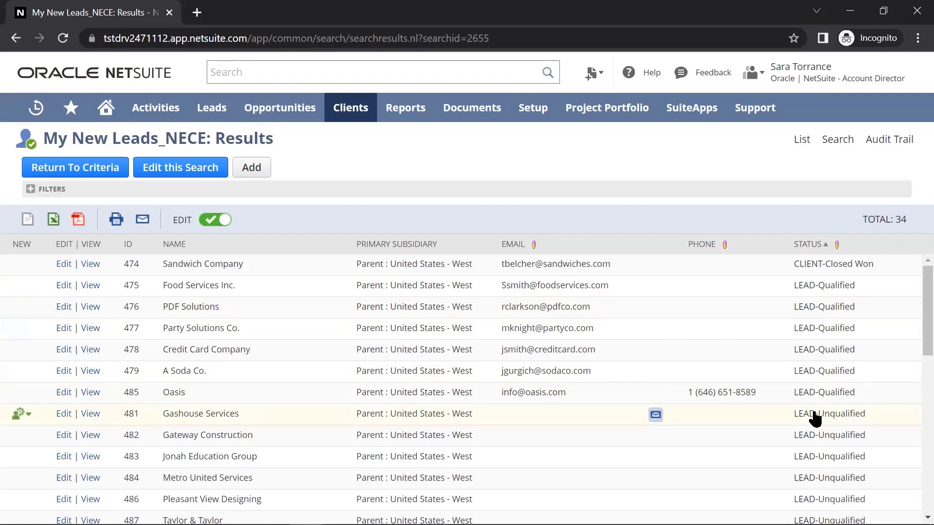
pyautogui.moveTo(843, 414)
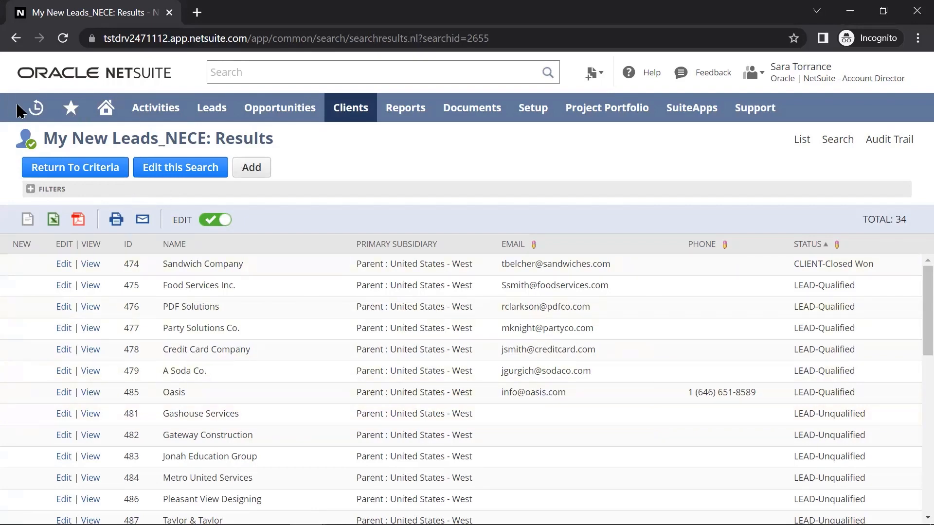
# Step: Open opportunity 60, TV Production for 480 Home Movie Co., from Recent Records
pyautogui.click(35, 107)
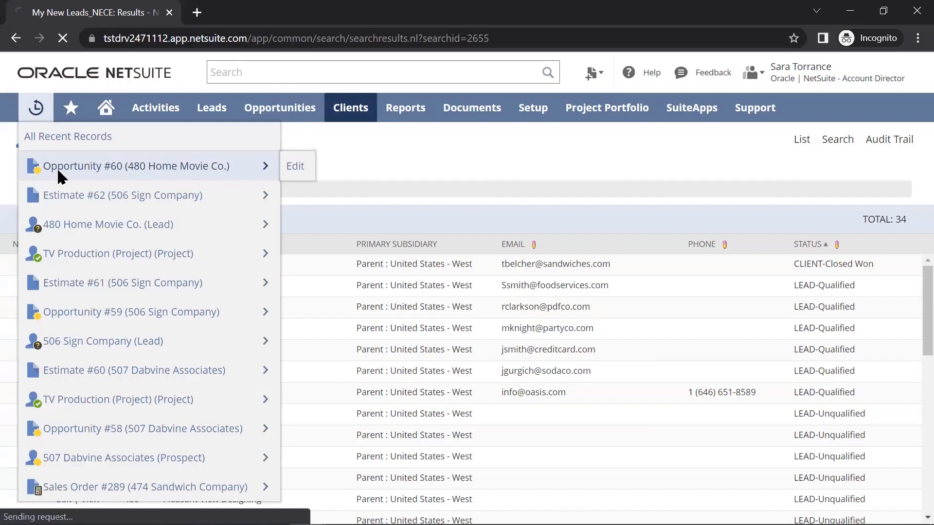
pyautogui.click(135, 165)
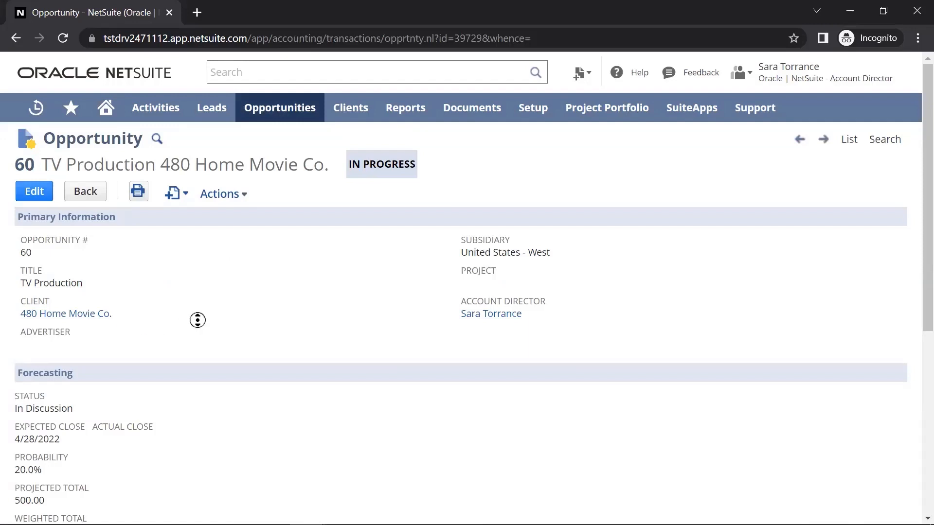
# Step: Bring up the Create New menu of related records at the bottom of the opportunity
pyautogui.scroll(-3)
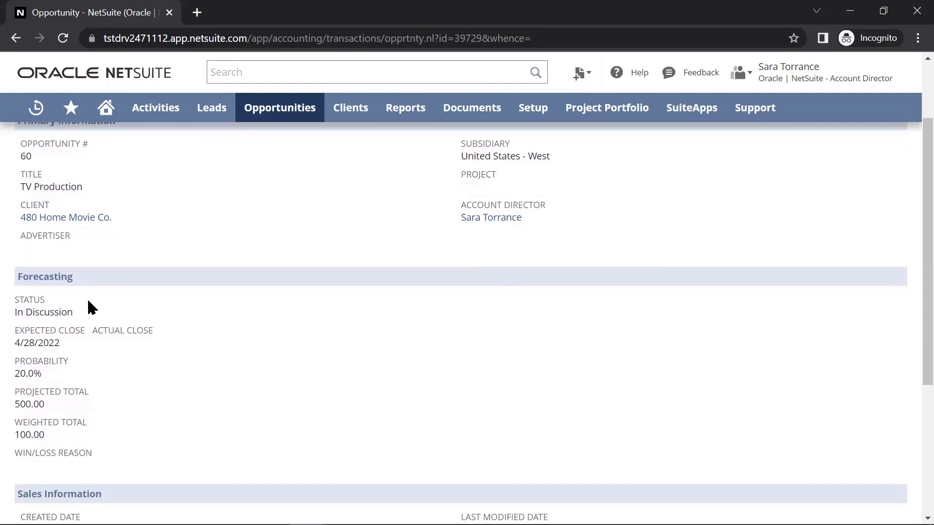
pyautogui.scroll(-3)
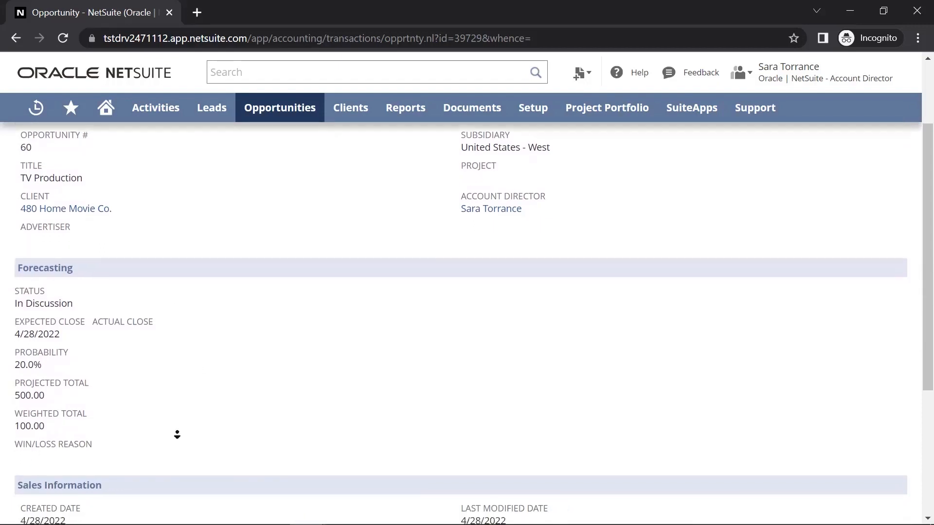
pyautogui.scroll(-3)
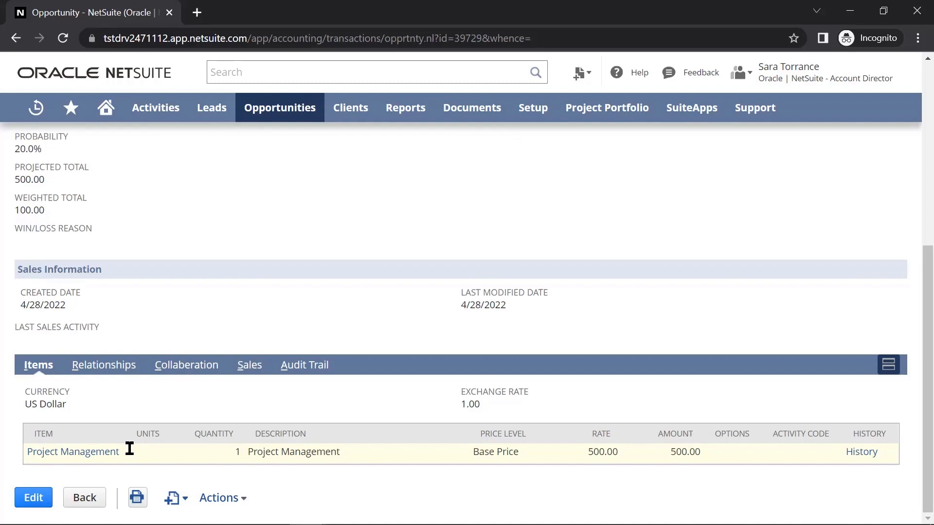
pyautogui.click(172, 498)
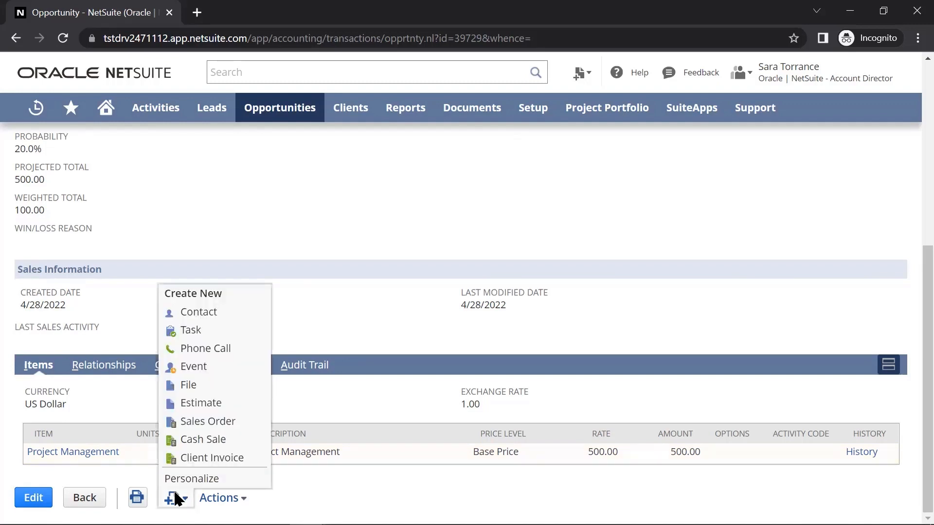
pyautogui.moveTo(201, 403)
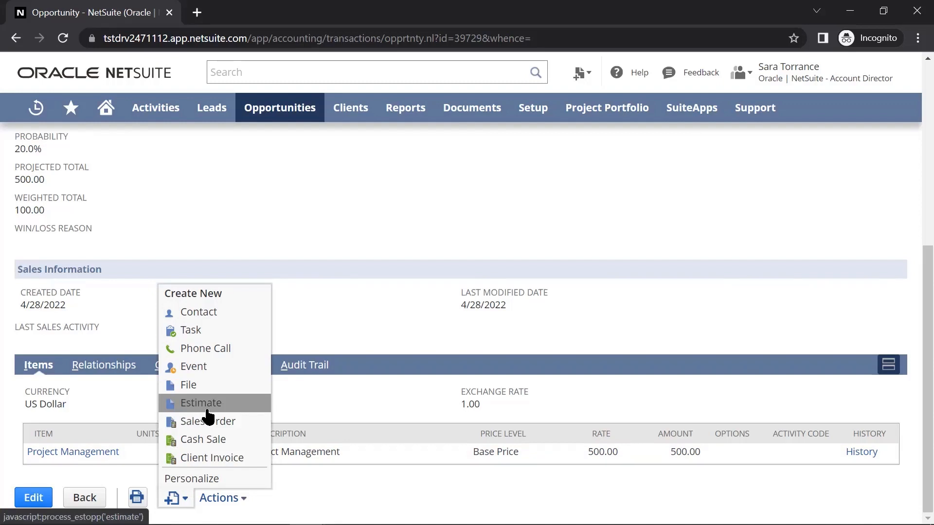
pyautogui.click(201, 403)
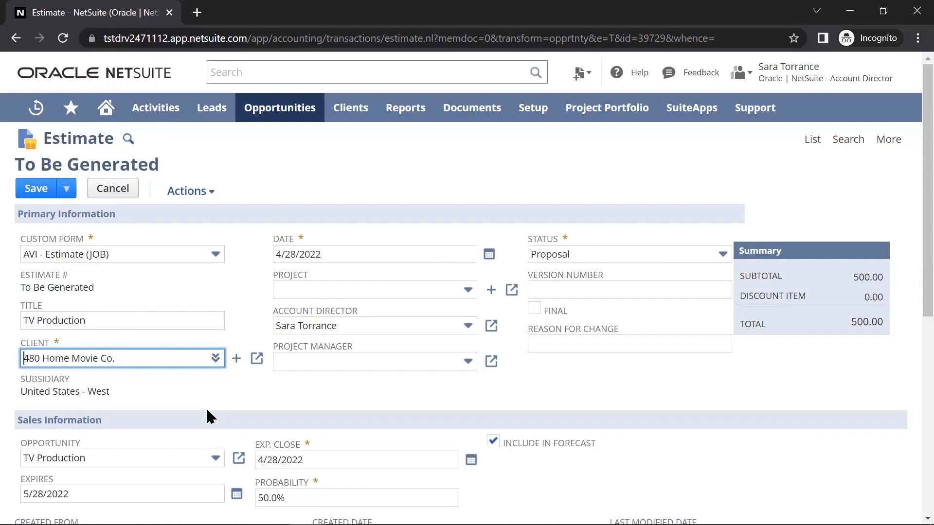
pyautogui.click(628, 290)
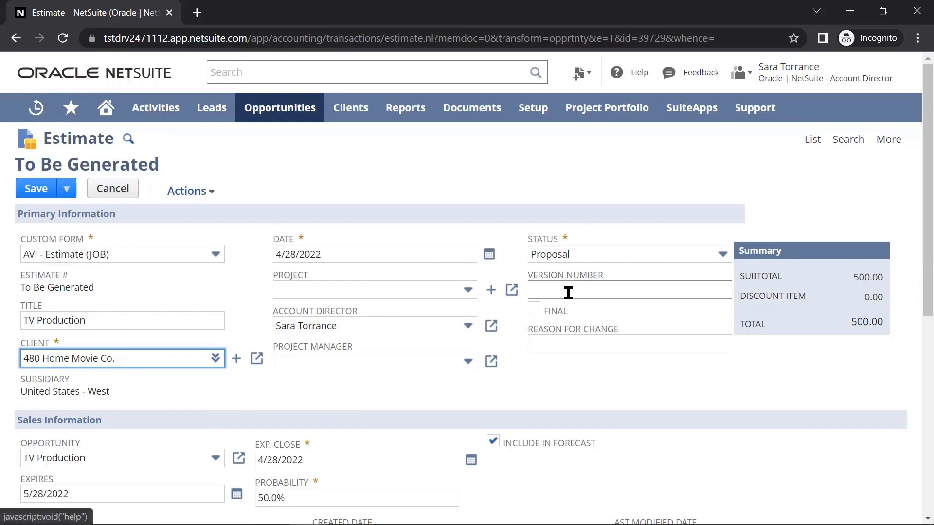
pyautogui.write('1')
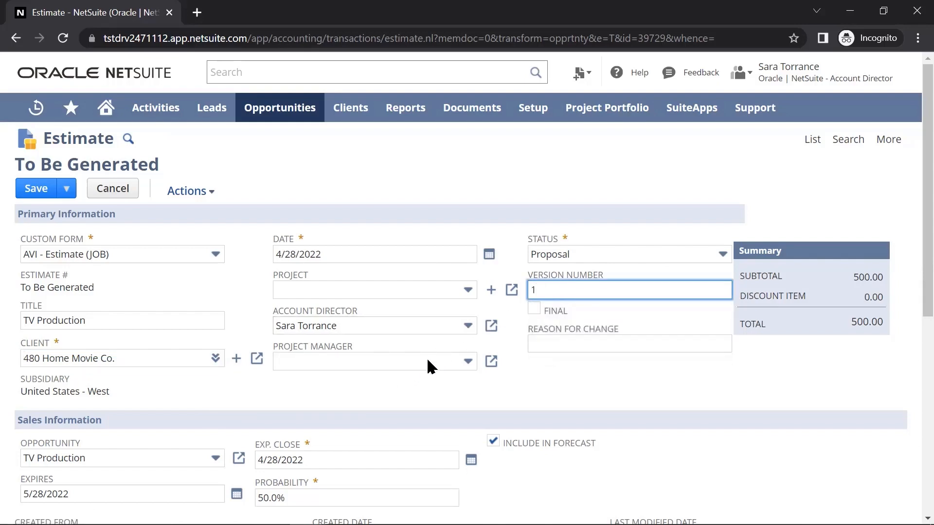
pyautogui.write('Wes Brown')
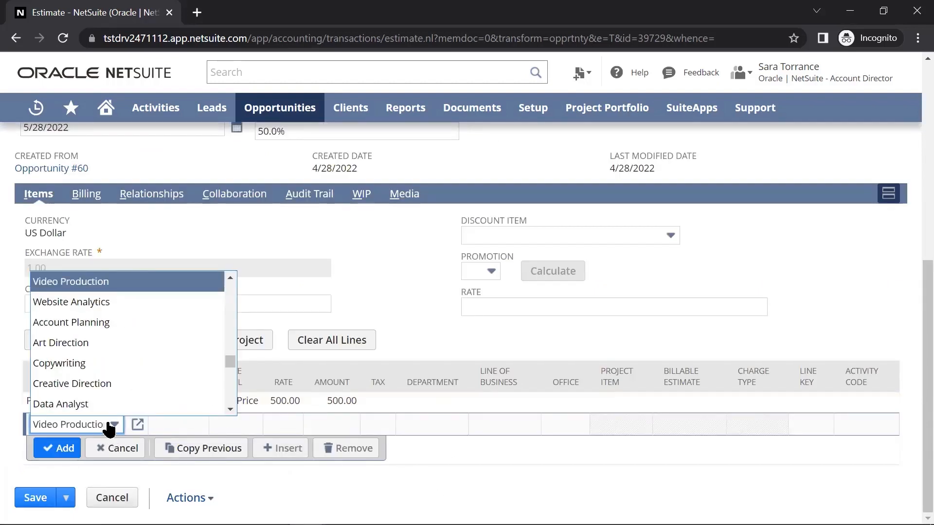
# Step: Add a Video Production item line and save estimate 63 with a 1,000.00 total
pyautogui.click(70, 281)
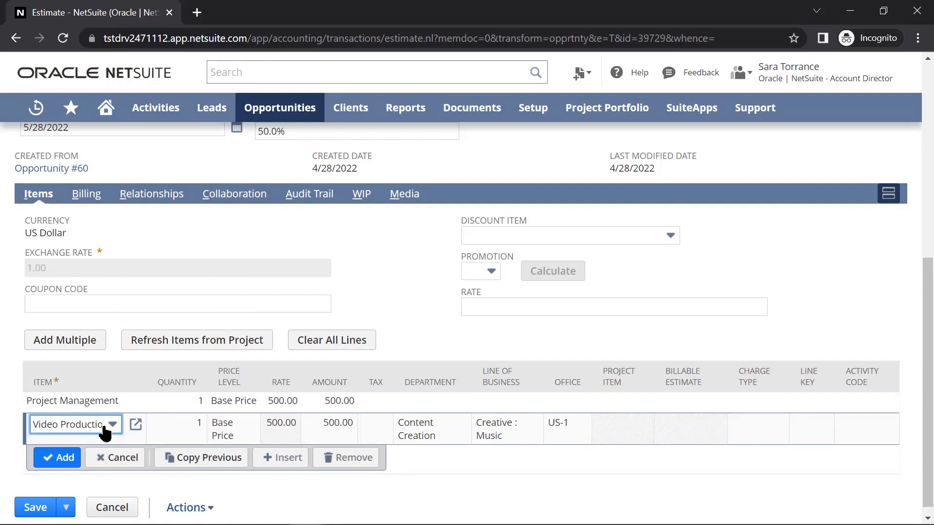
pyautogui.click(56, 457)
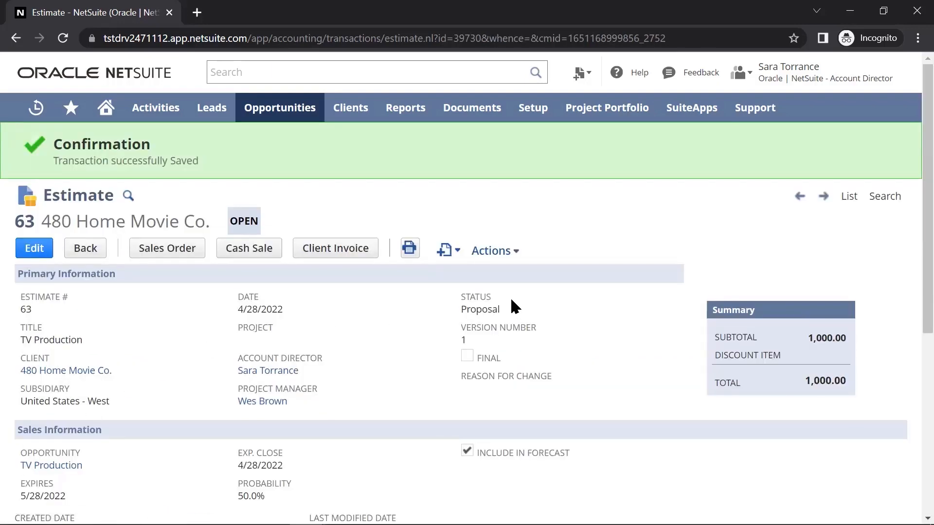
# Step: Make a copy of estimate 63 and number it version 2
pyautogui.click(491, 250)
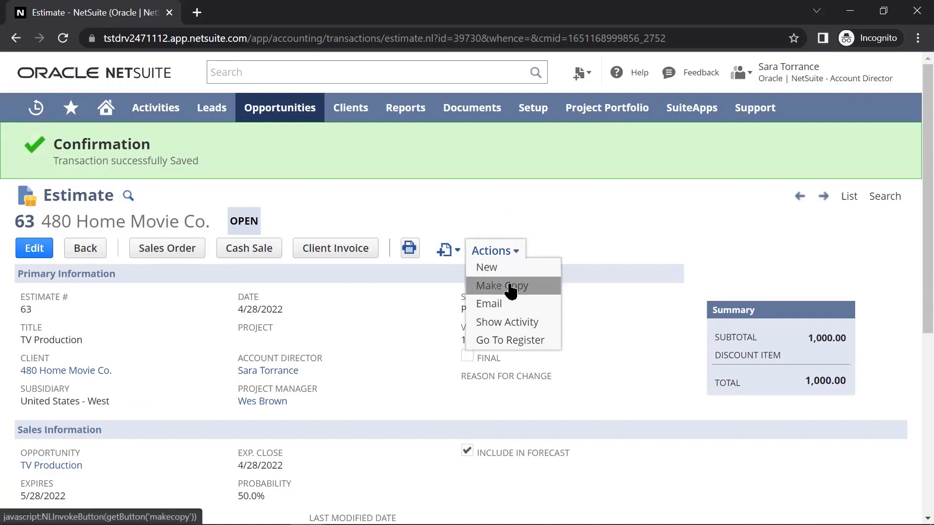
pyautogui.click(501, 286)
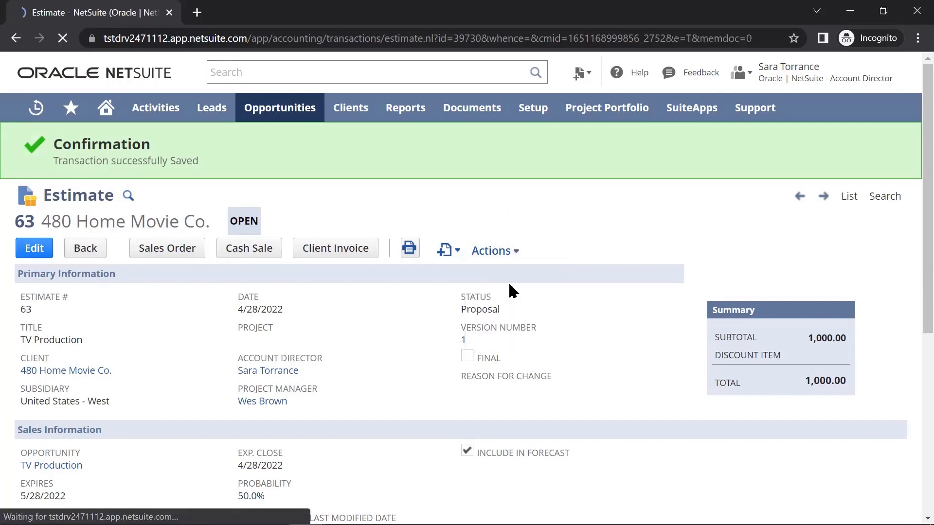
pyautogui.click(34, 248)
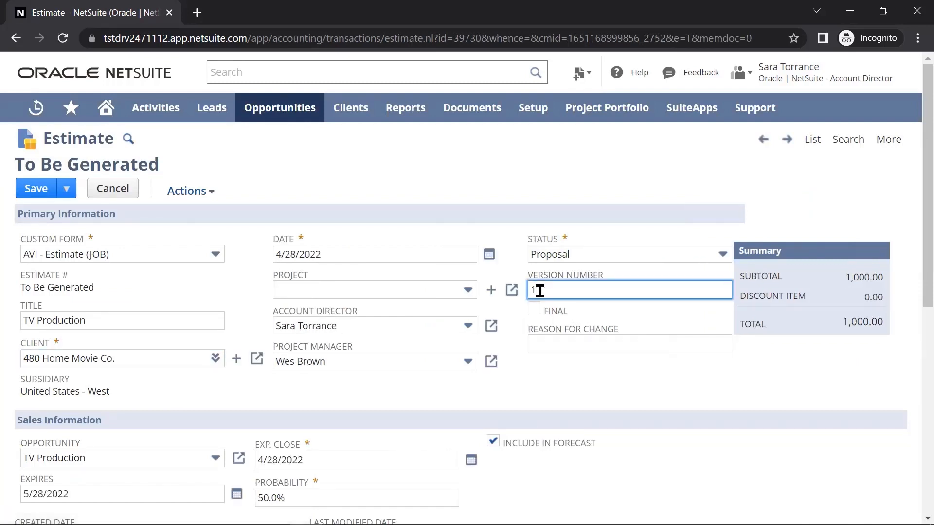
pyautogui.write('2')
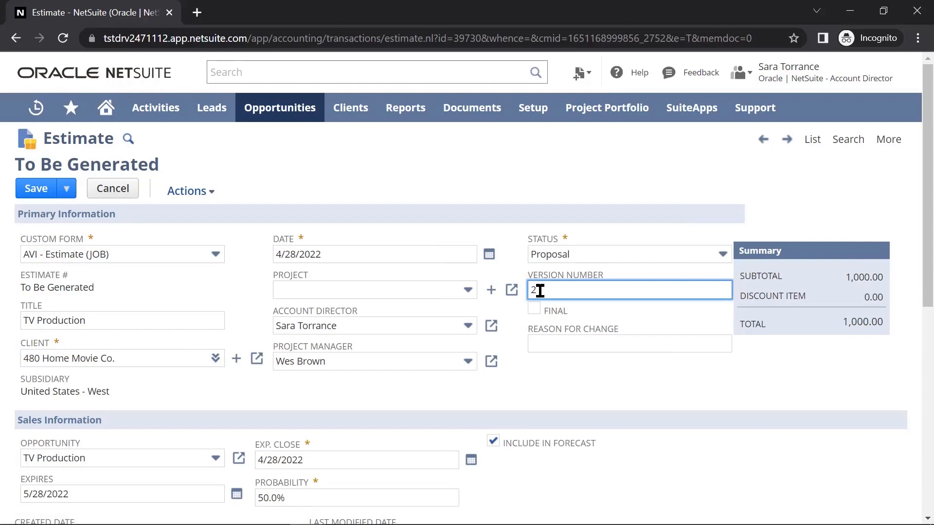
# Step: Enter 'Expand job from original' as the reason for change
pyautogui.click(534, 308)
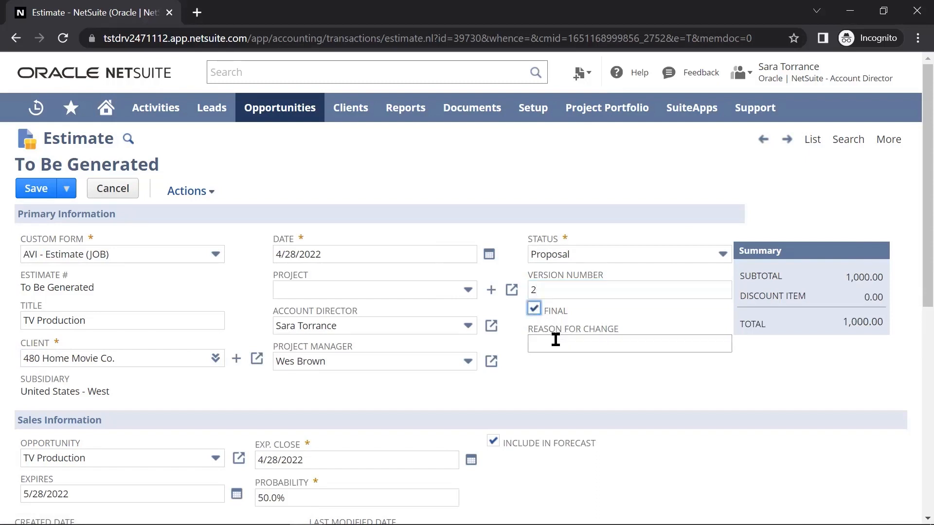
pyautogui.write('Expand job from original')
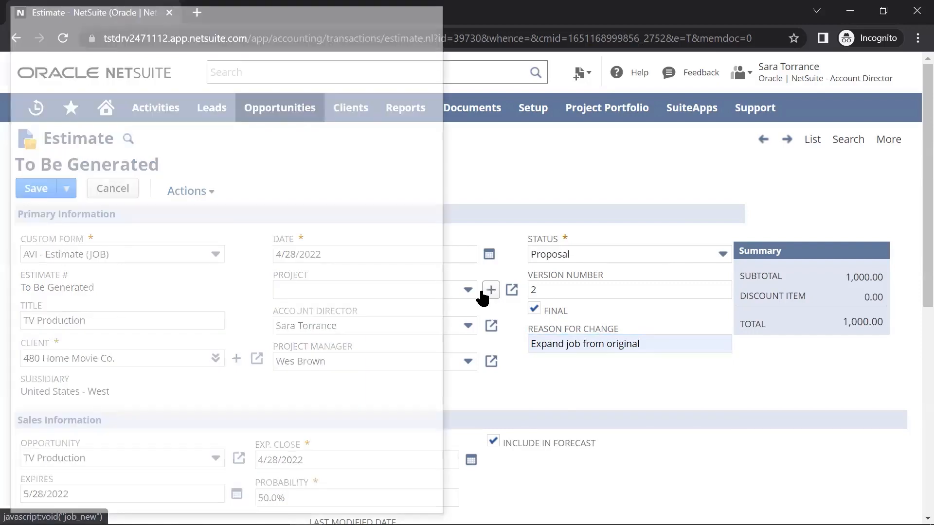
# Step: Create a new project from the estimate's Project field named TV Production
pyautogui.click(490, 290)
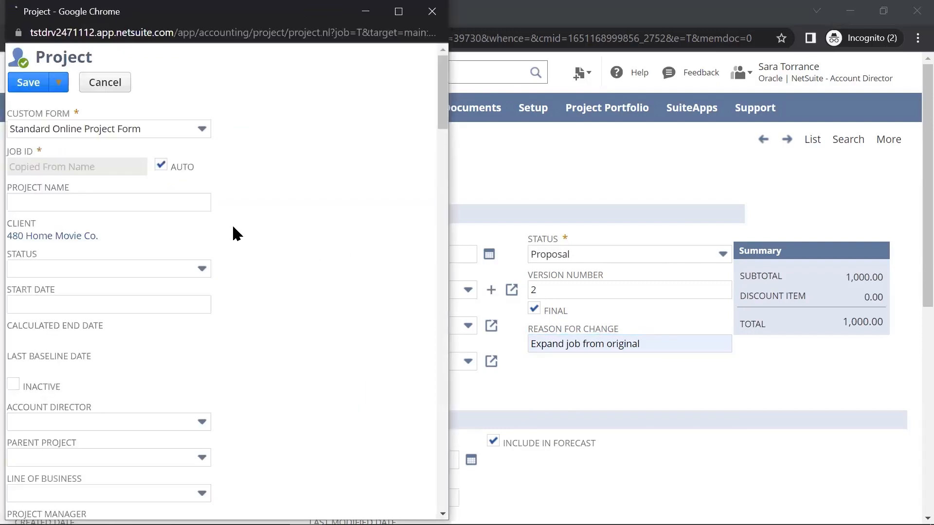
pyautogui.click(109, 203)
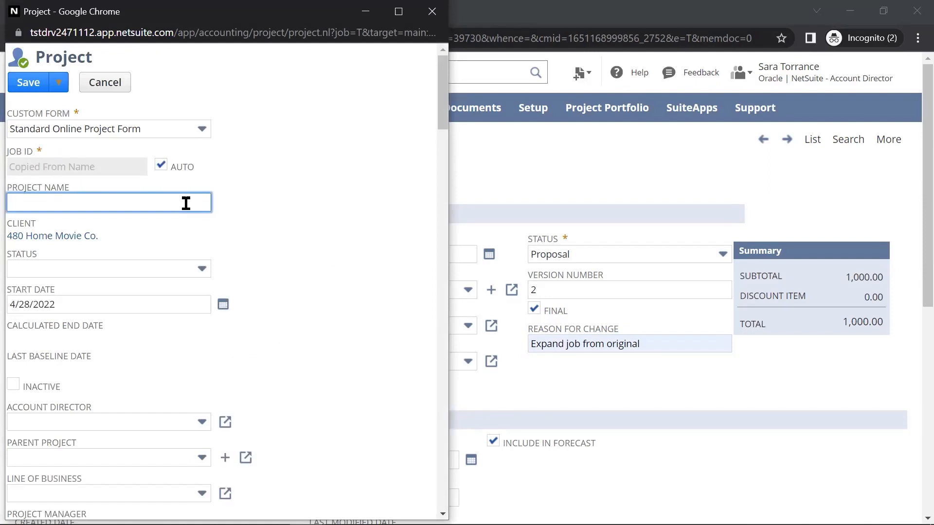
pyautogui.write('TV Production')
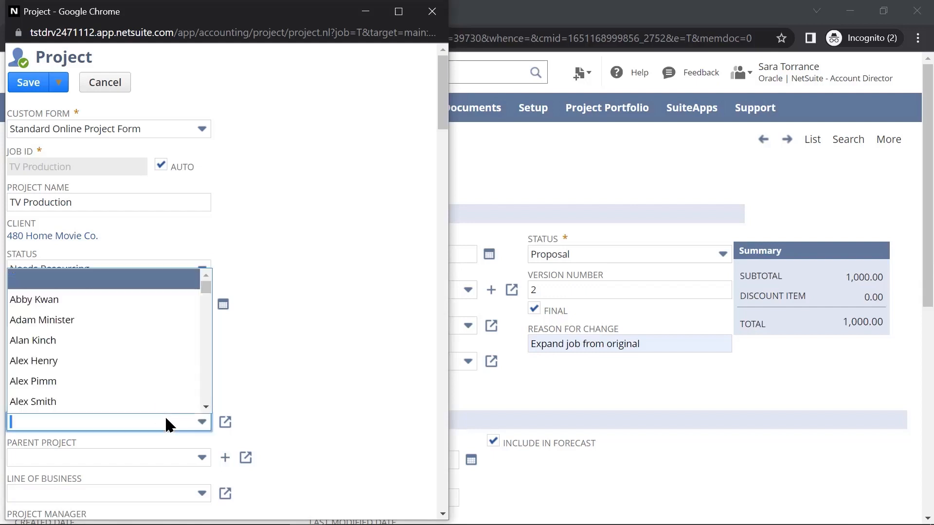
pyautogui.write('Sara Torrance')
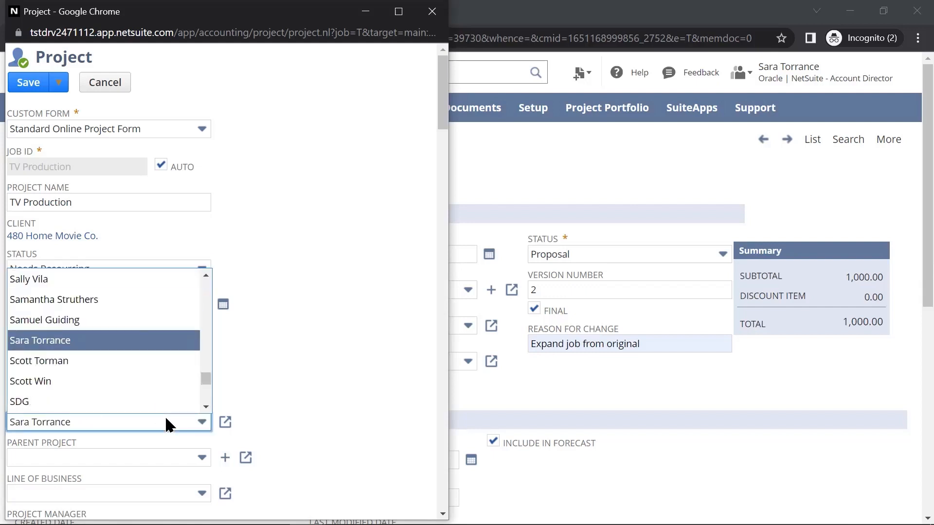
pyautogui.click(40, 340)
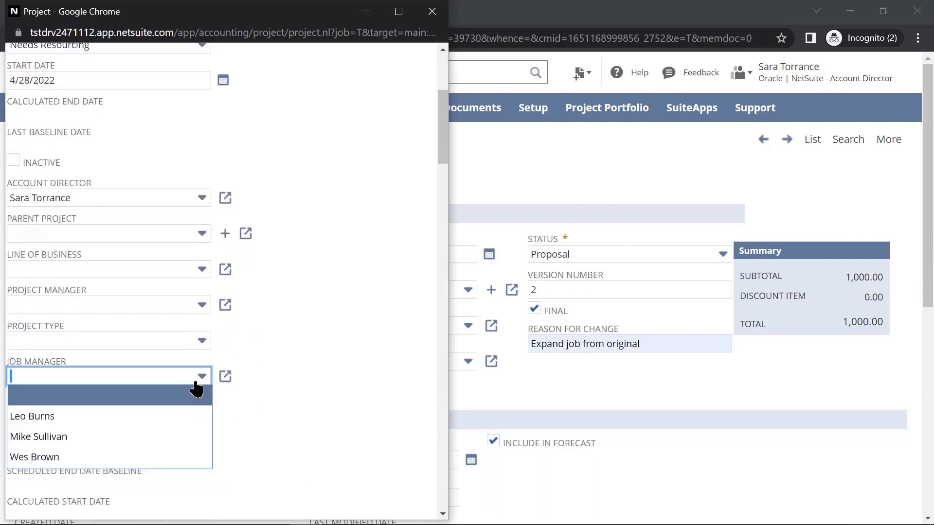
pyautogui.click(34, 457)
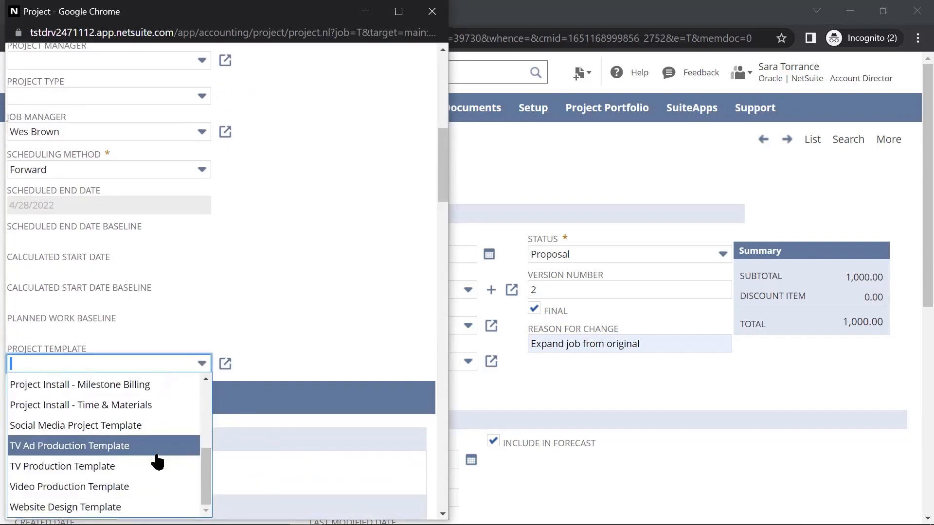
pyautogui.click(62, 466)
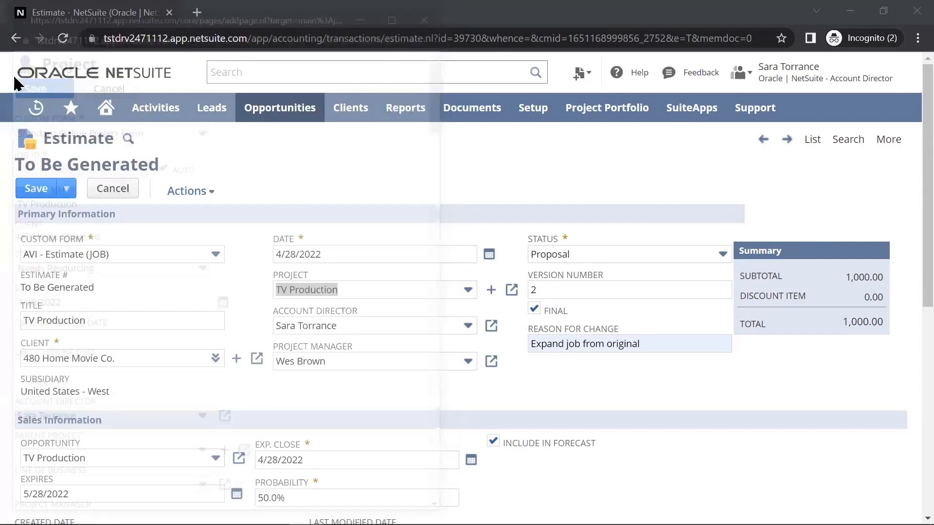
# Step: Refresh the estimate's Items subtab with the project's template line items
pyautogui.click(374, 289)
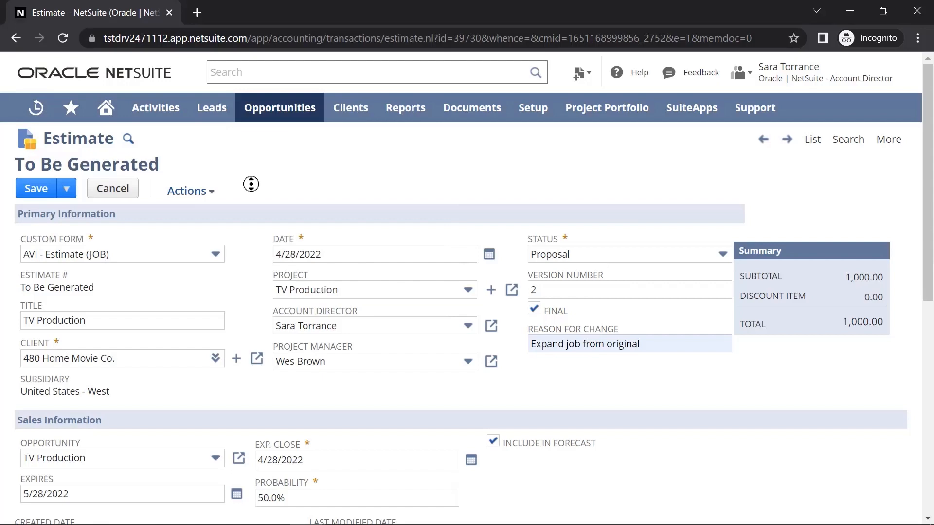
pyautogui.click(37, 139)
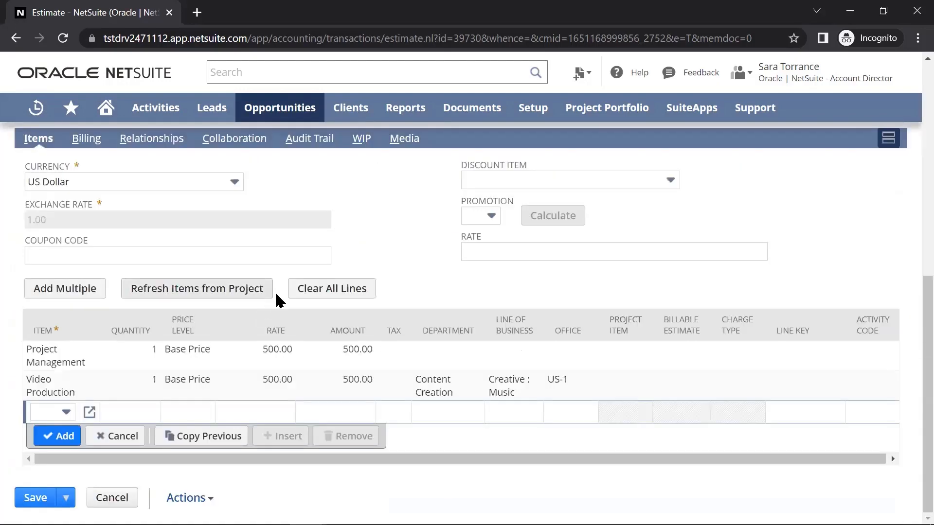
pyautogui.moveTo(331, 289)
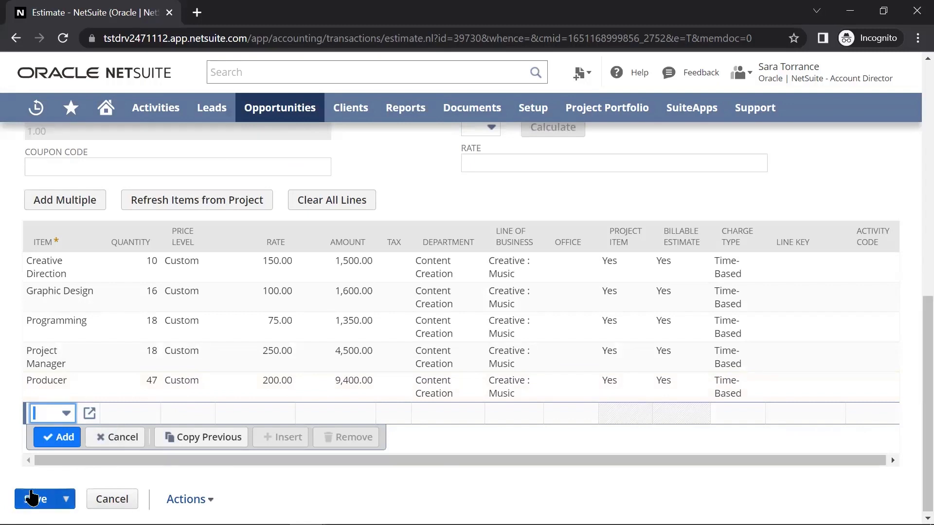
# Step: Save the estimate as number 64 totalling 18,350.00
pyautogui.click(38, 499)
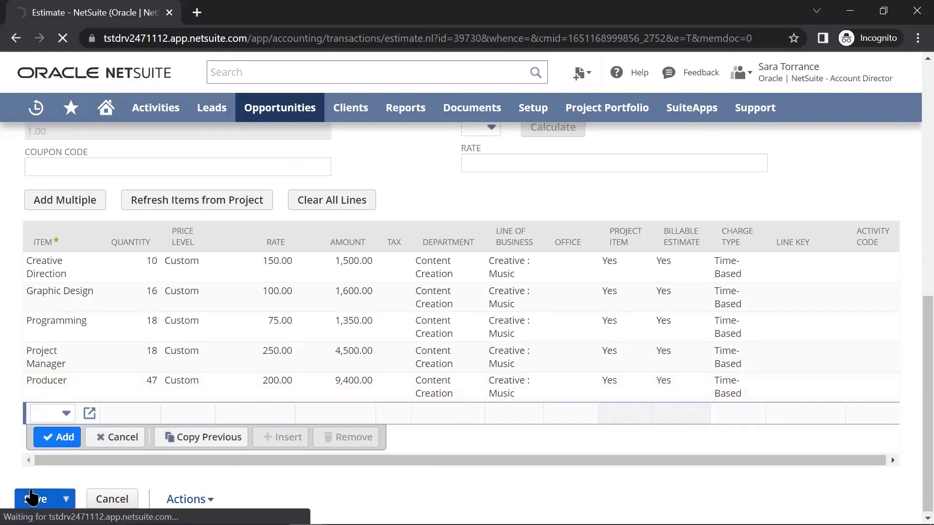
pyautogui.click(39, 498)
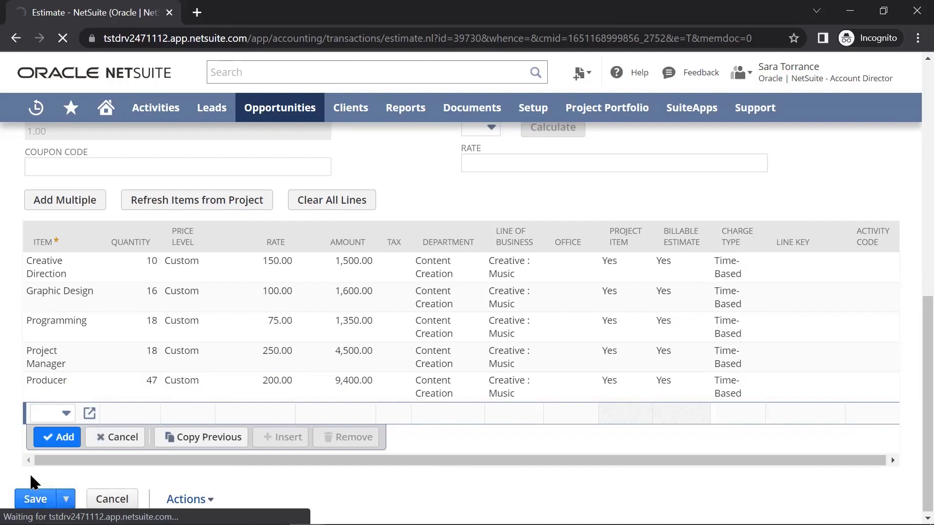
pyautogui.click(35, 499)
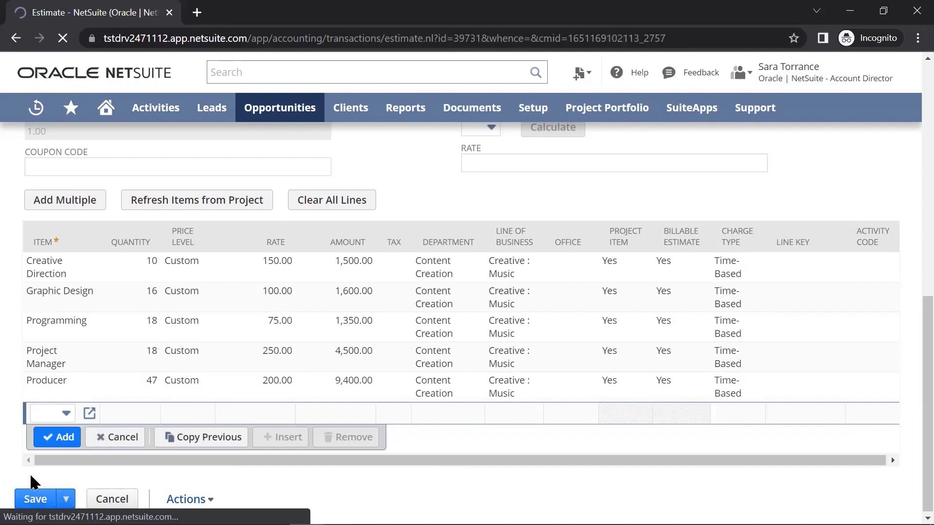
pyautogui.click(35, 499)
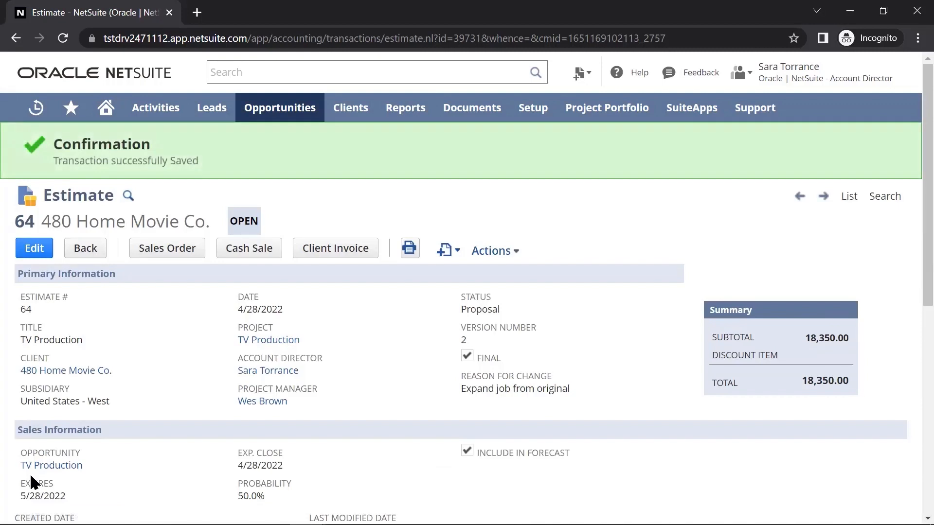
pyautogui.moveTo(89, 127)
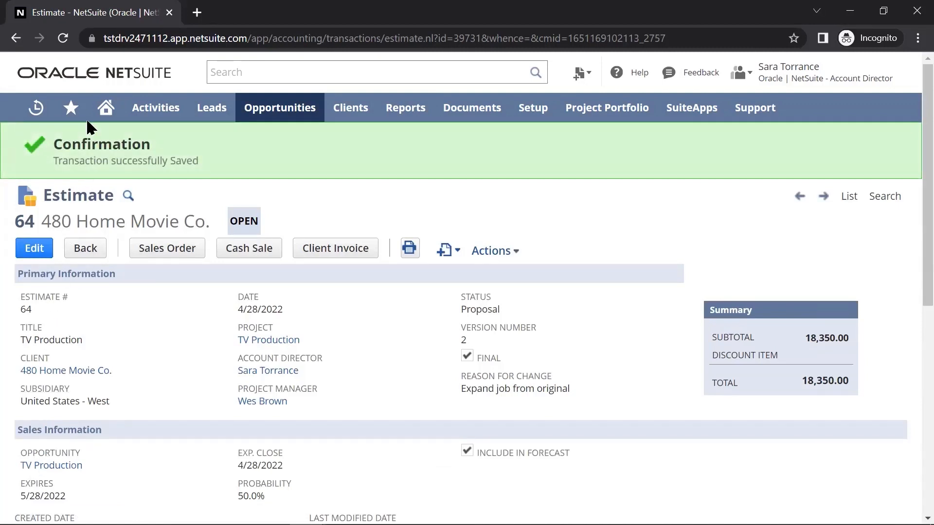
# Step: Open the Total Pipeline by Client Summary report from the Shortcuts menu
pyautogui.click(70, 108)
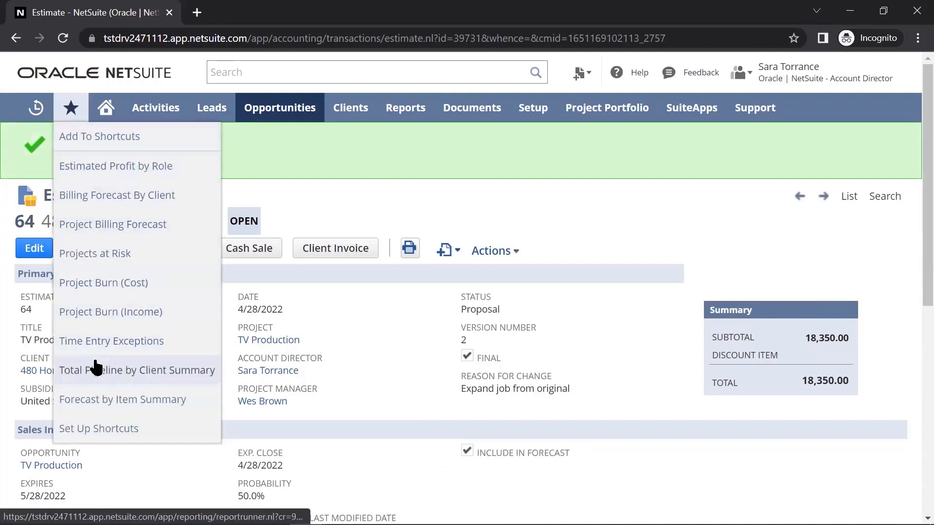
pyautogui.click(136, 369)
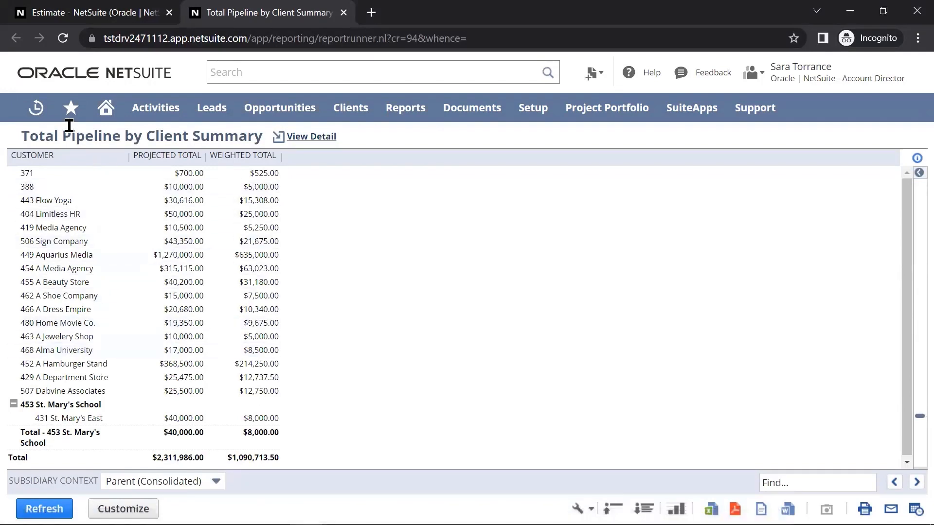
# Step: Open the Forecast by Item Summary report from the Shortcuts menu
pyautogui.click(70, 108)
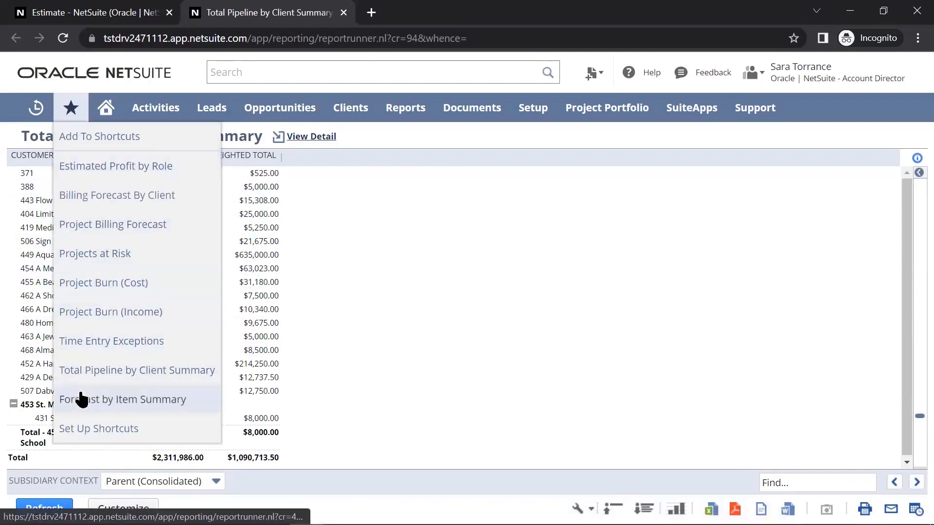
pyautogui.click(122, 398)
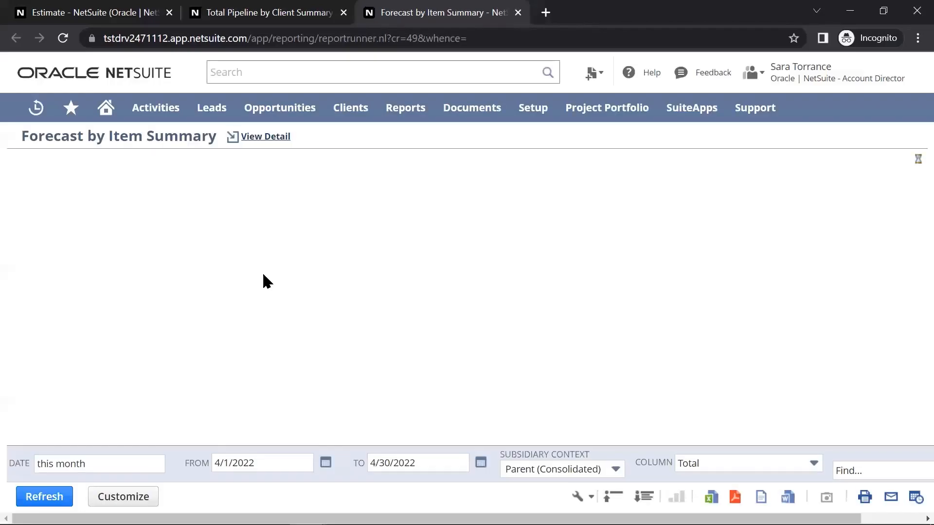